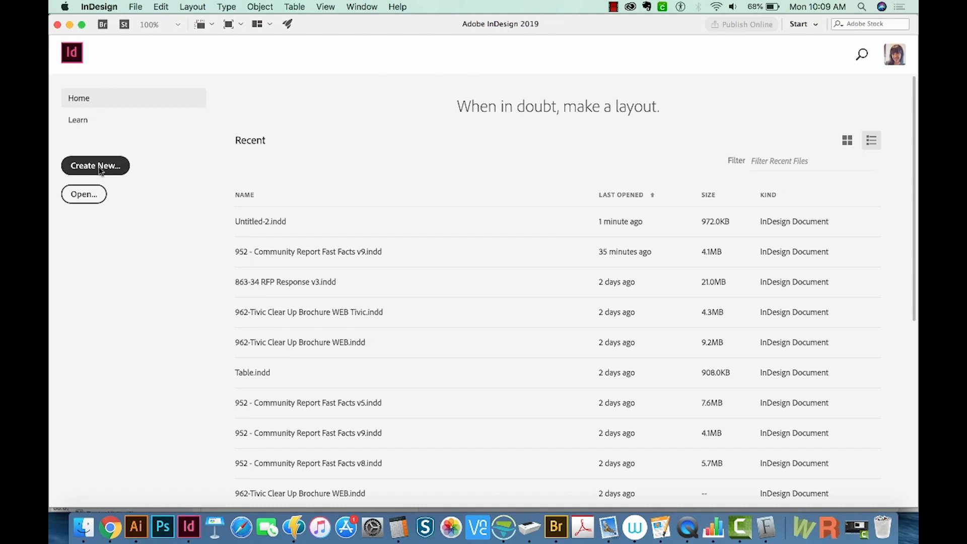
# Create a new blank Letter-size document (Untitled-3)
pyautogui.click(94, 165)
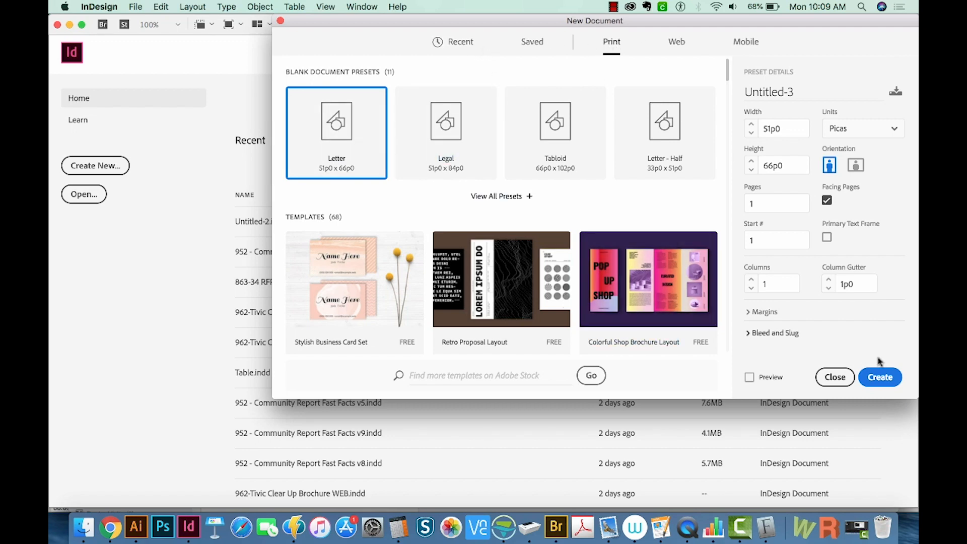
pyautogui.click(879, 377)
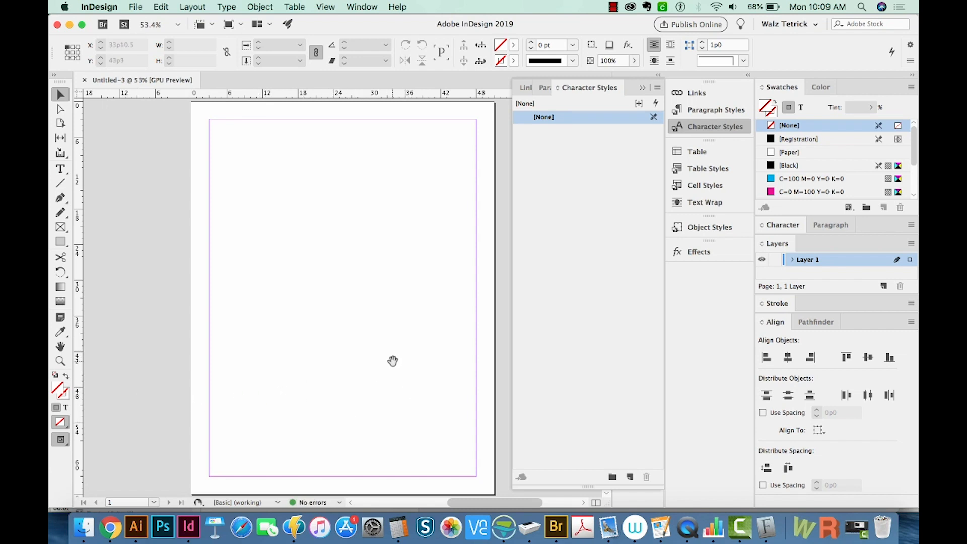
# Show the Scripts panel's Samples > JavaScript folder and select PlaceMultipagePDF.jsx
pyautogui.click(362, 8)
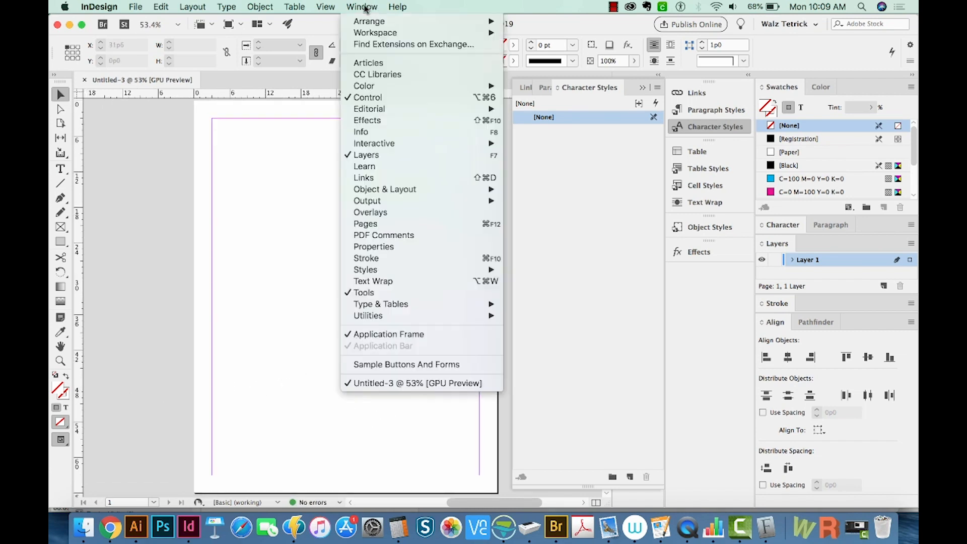
pyautogui.moveTo(369, 315)
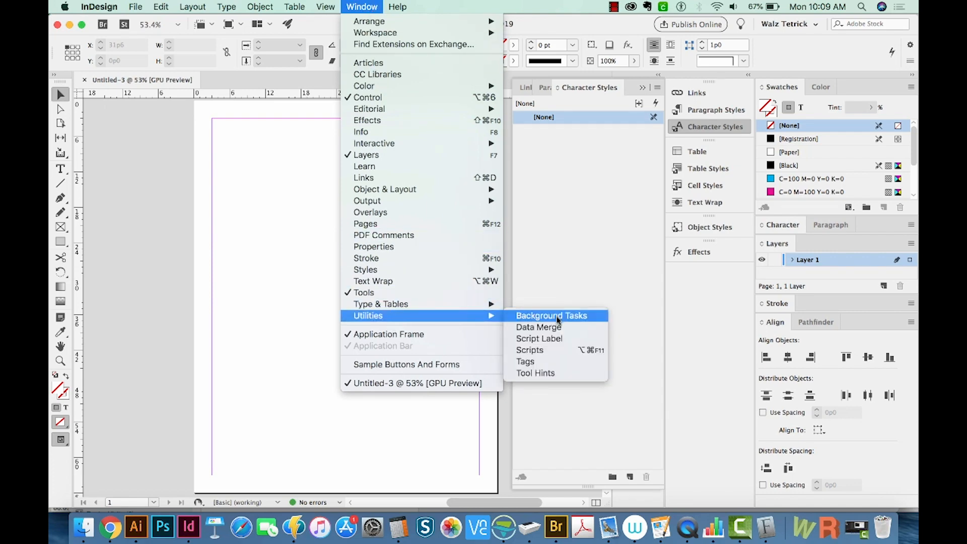
pyautogui.click(530, 350)
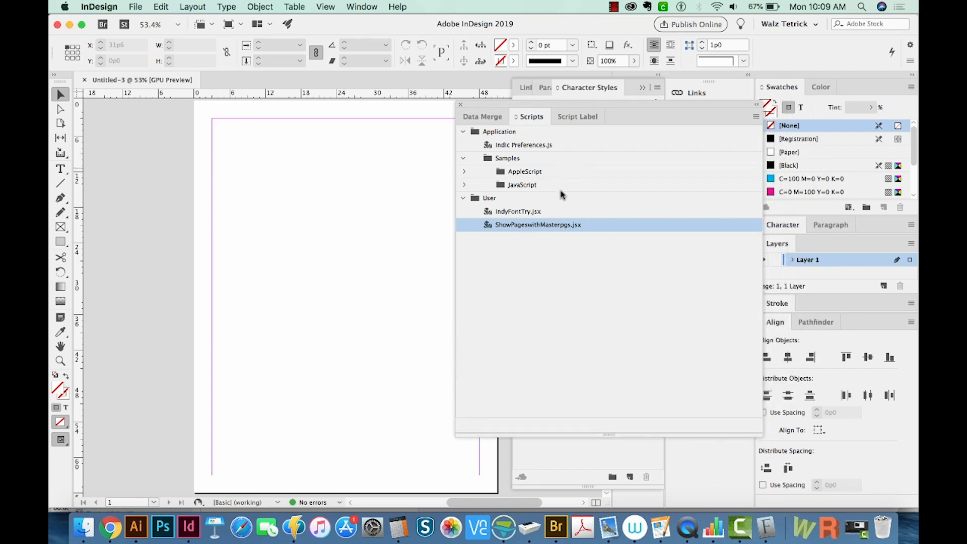
pyautogui.click(464, 158)
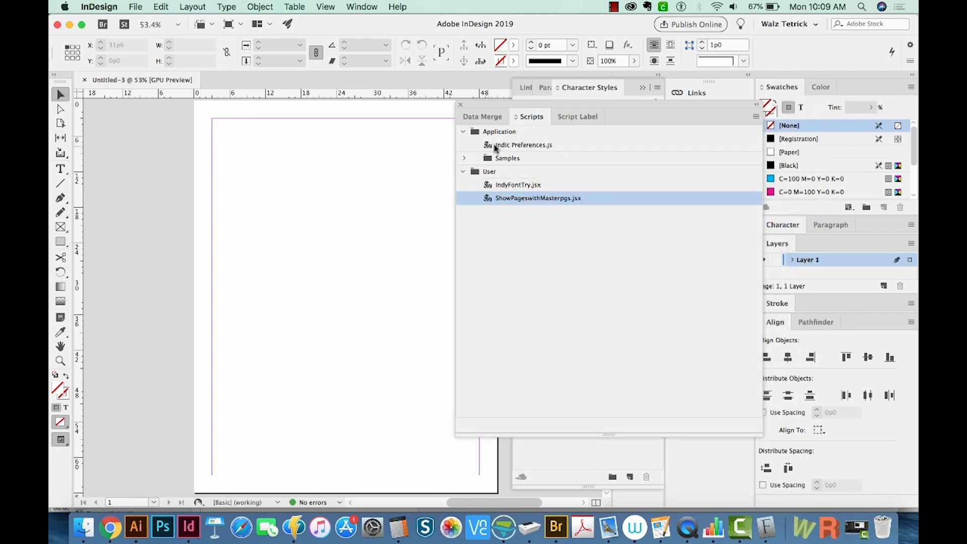
pyautogui.click(463, 158)
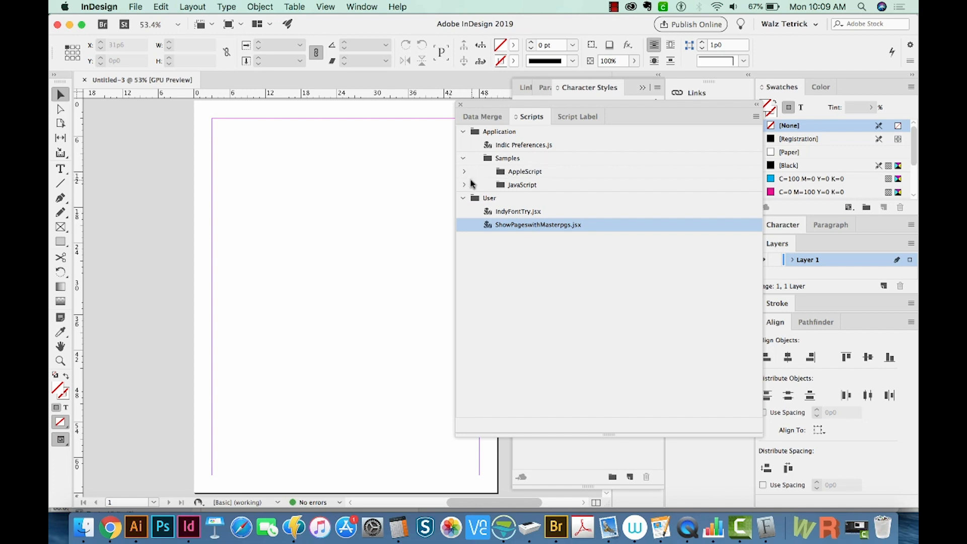
pyautogui.click(464, 185)
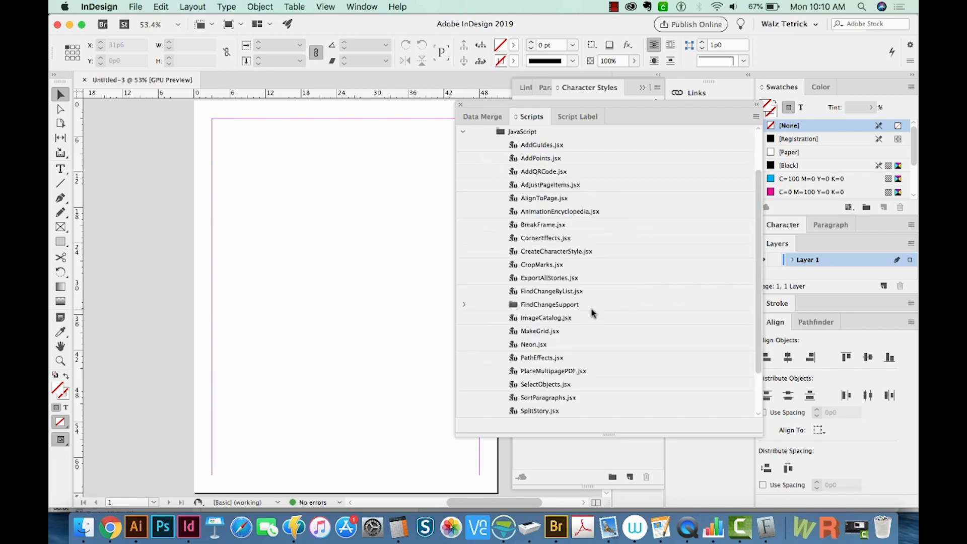
pyautogui.click(553, 370)
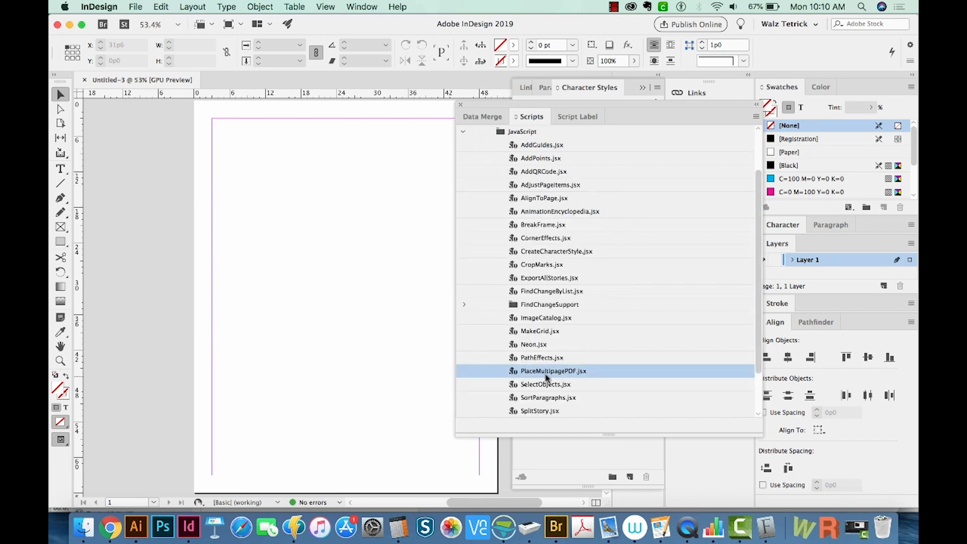
pyautogui.moveTo(516, 370)
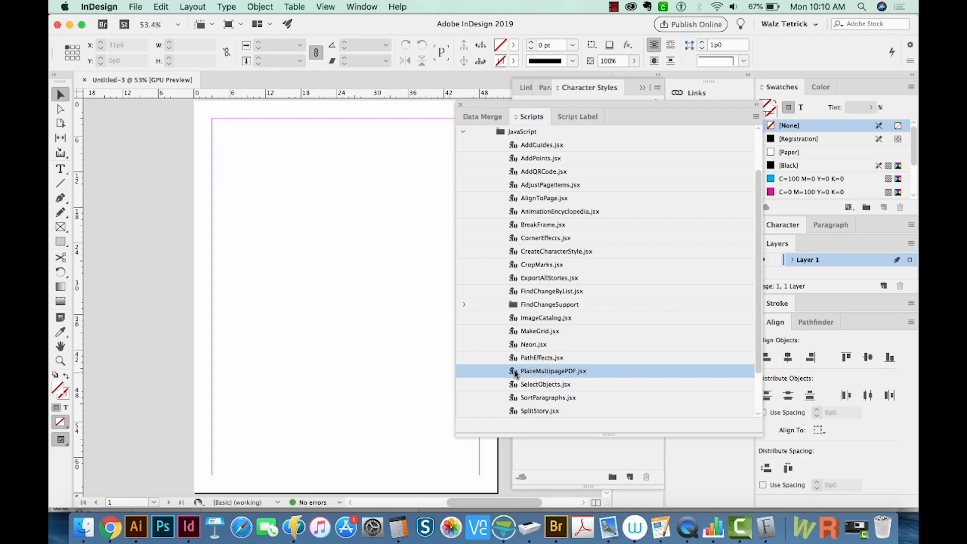
# Run PlaceMultipagePDF.jsx and choose Adobe Intro To Scripting.pdf from the Desktop
pyautogui.doubleClick(553, 371)
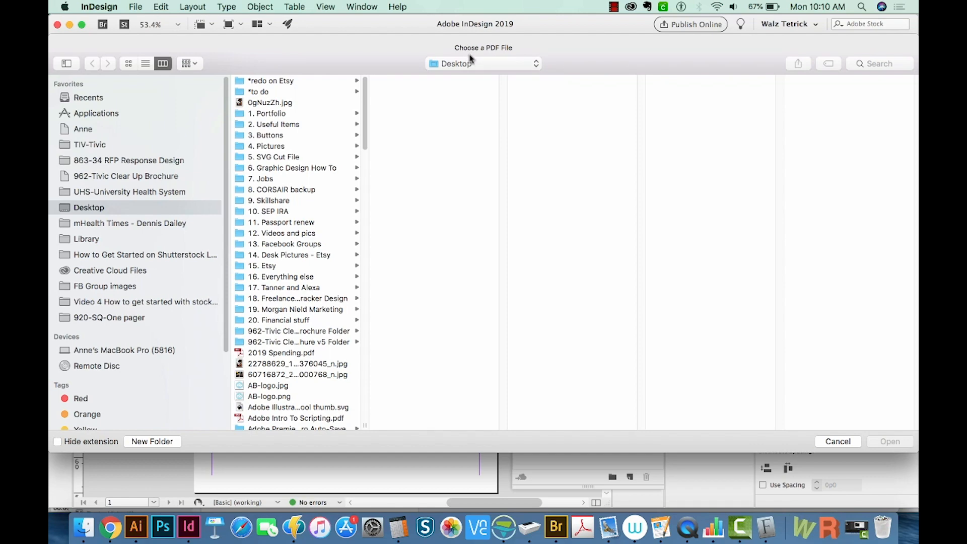
pyautogui.scroll(-3)
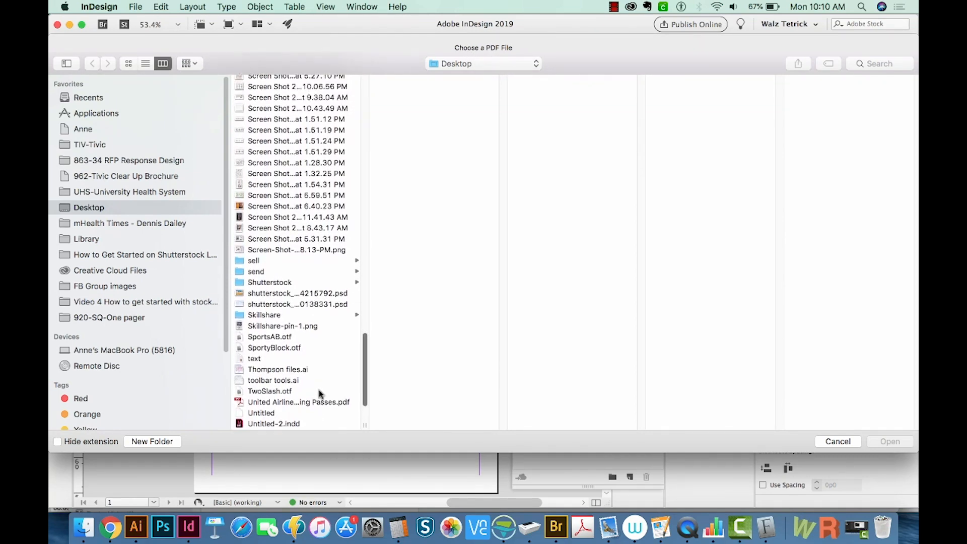
pyautogui.click(296, 111)
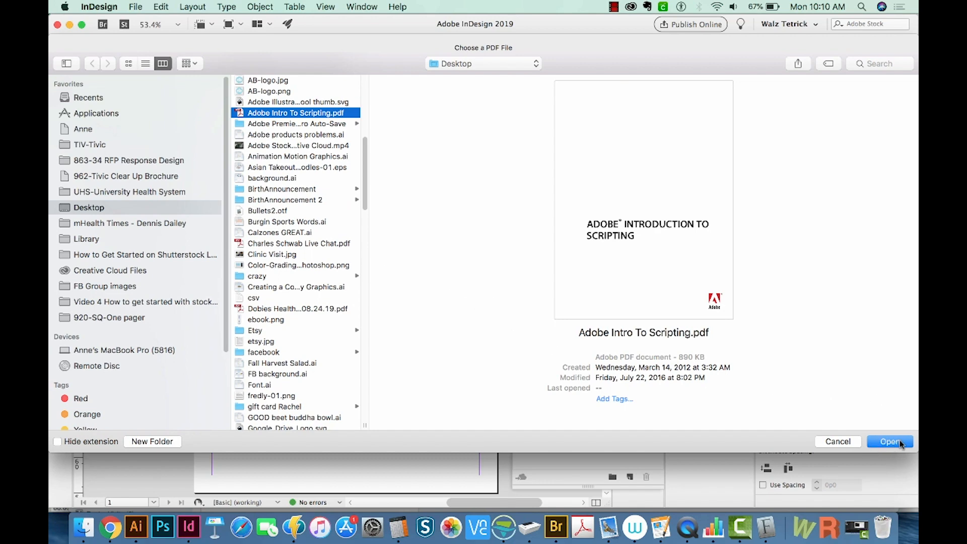
pyautogui.click(889, 441)
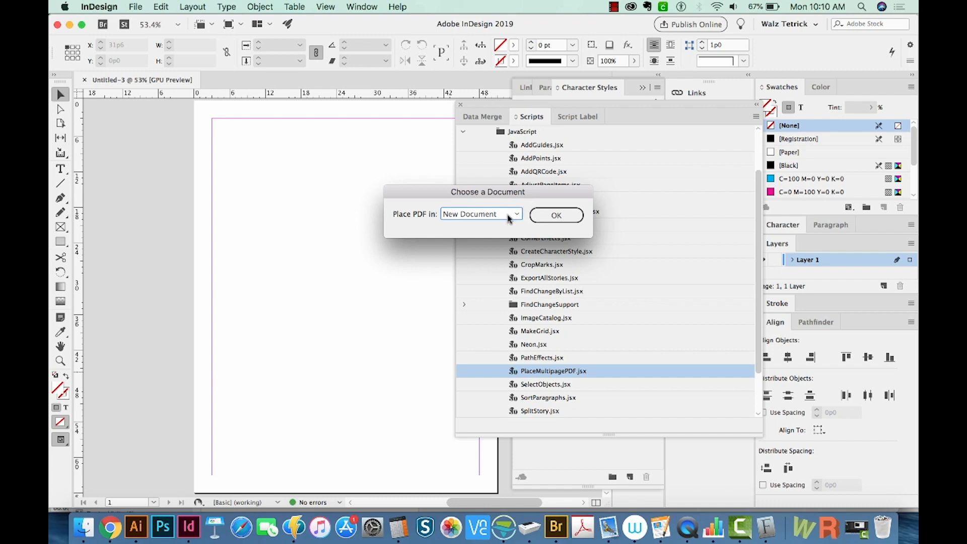
# Choose Untitled-3 as the target document and dismiss the name alert
pyautogui.click(481, 213)
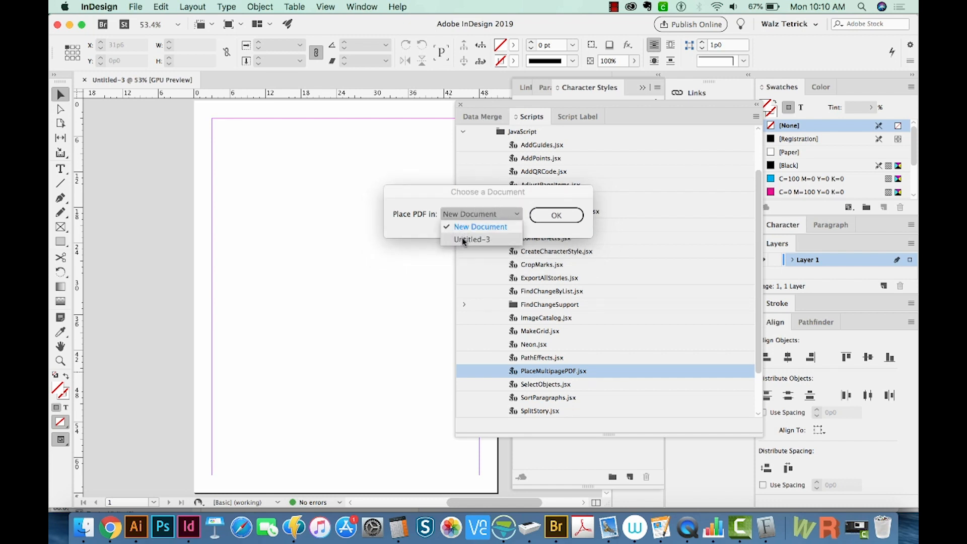
pyautogui.click(471, 240)
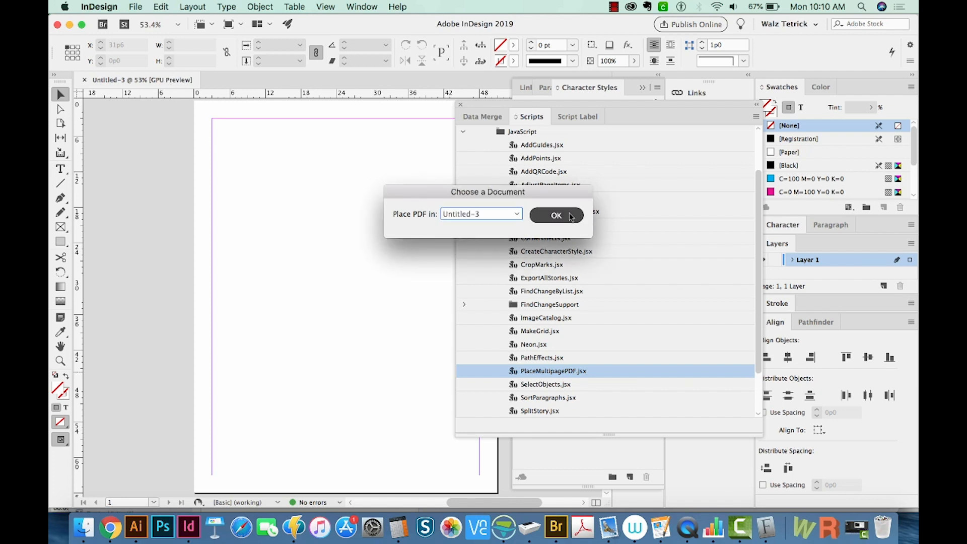
pyautogui.click(555, 215)
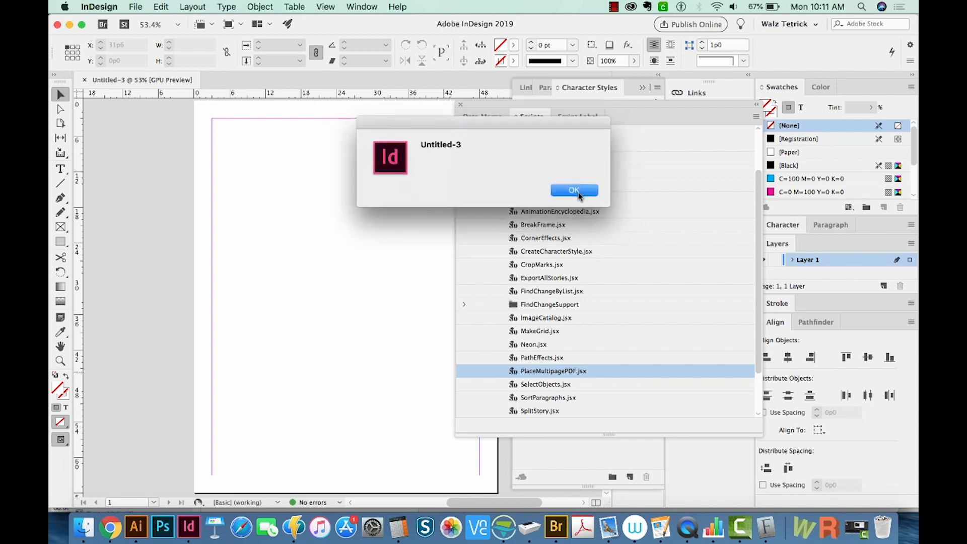
pyautogui.click(573, 191)
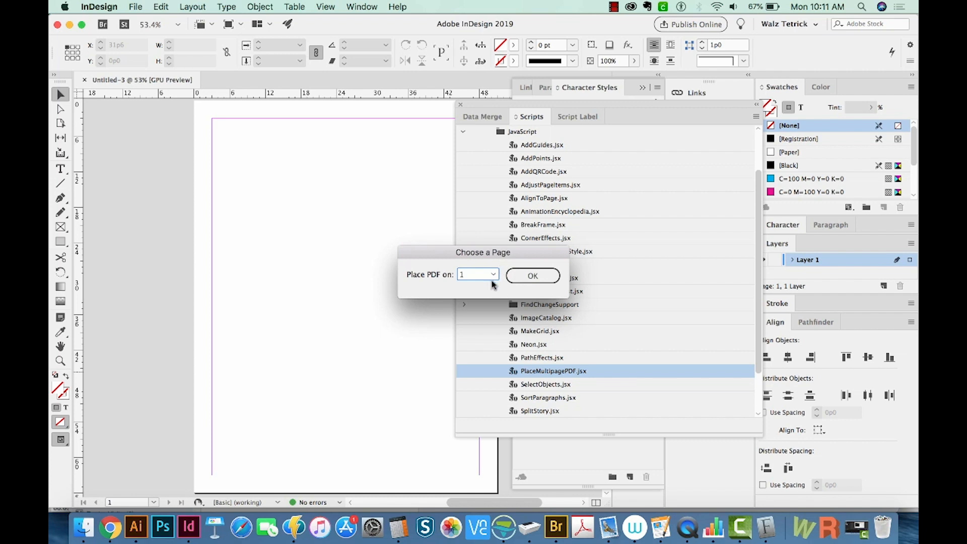
pyautogui.moveTo(499, 281)
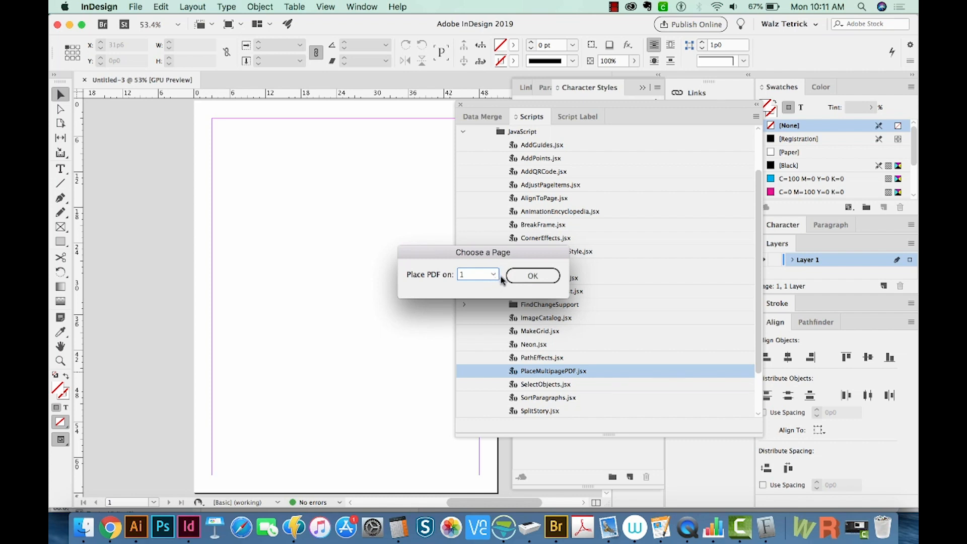
pyautogui.moveTo(490, 285)
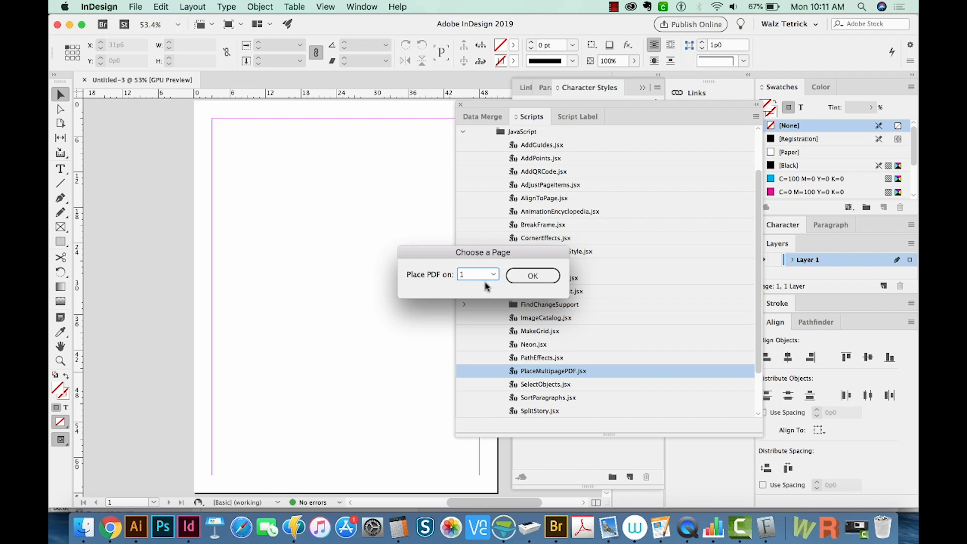
# Choose page 1 as the starting page for placement
pyautogui.click(477, 274)
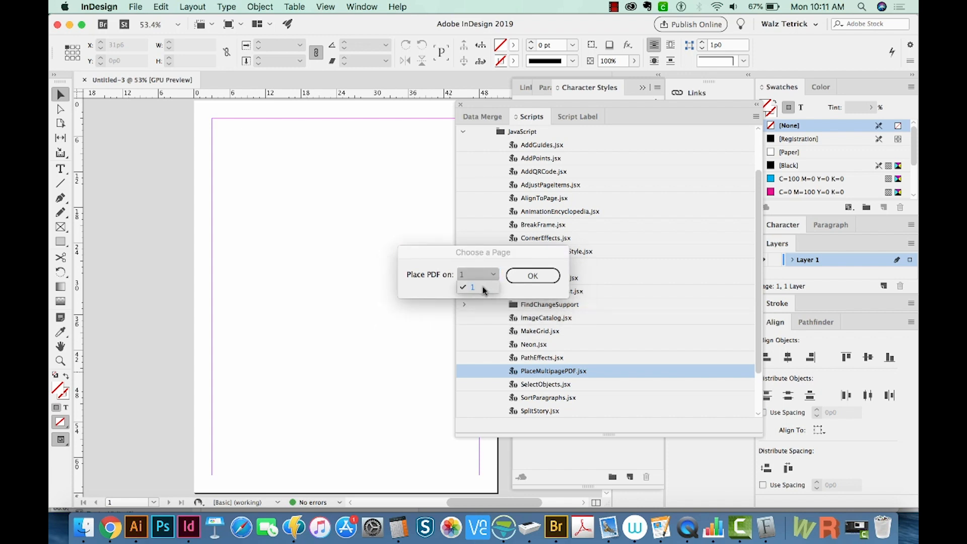
pyautogui.click(471, 287)
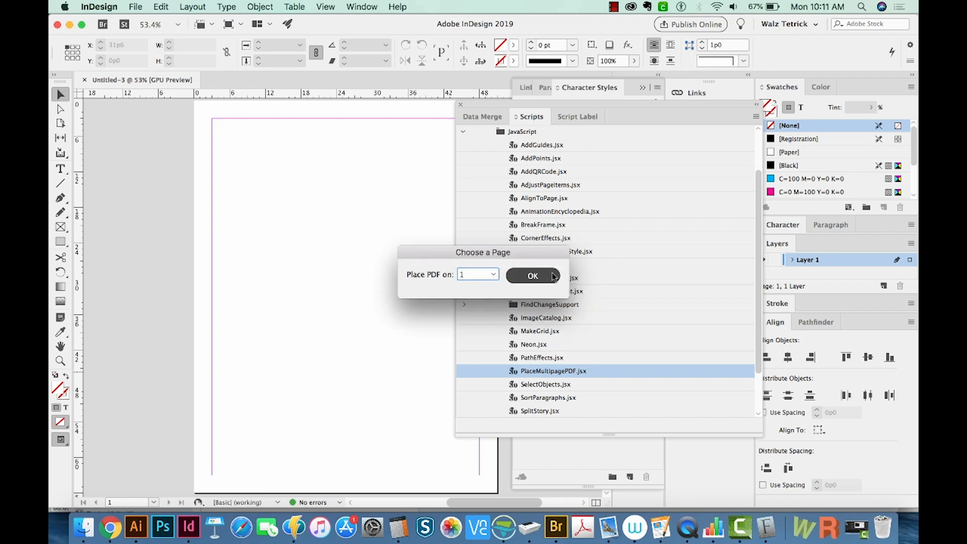
# Place the PDF across 52 pages and review them in the Pages panel
pyautogui.click(531, 276)
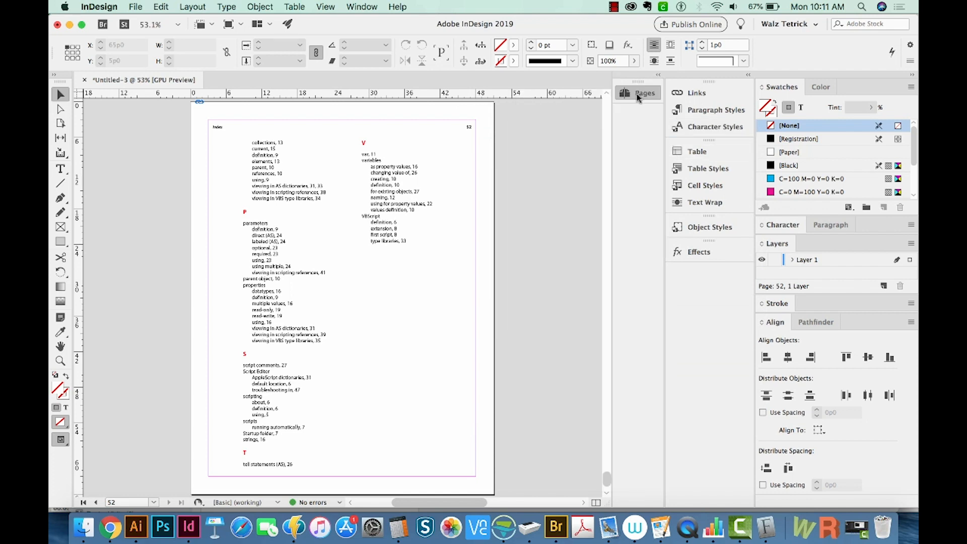
pyautogui.click(637, 93)
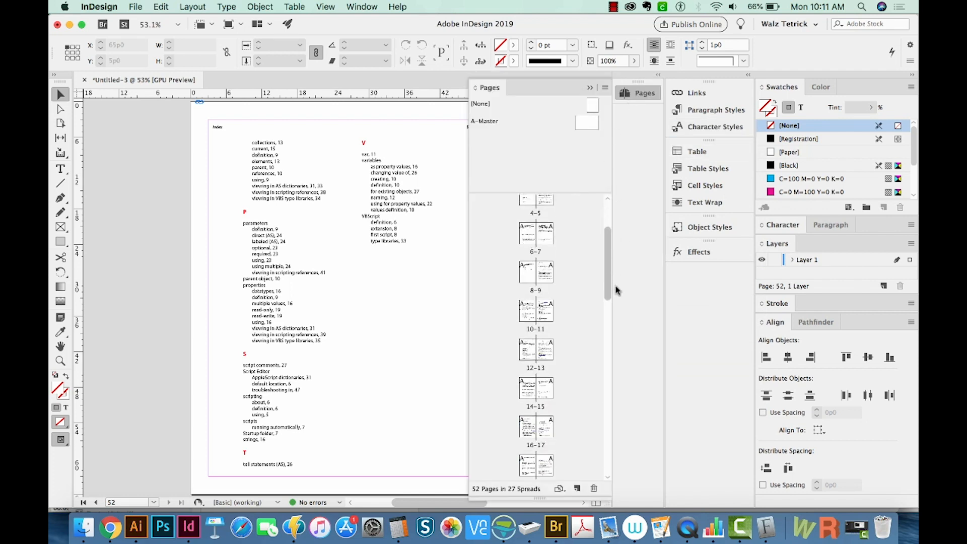
pyautogui.scroll(-3)
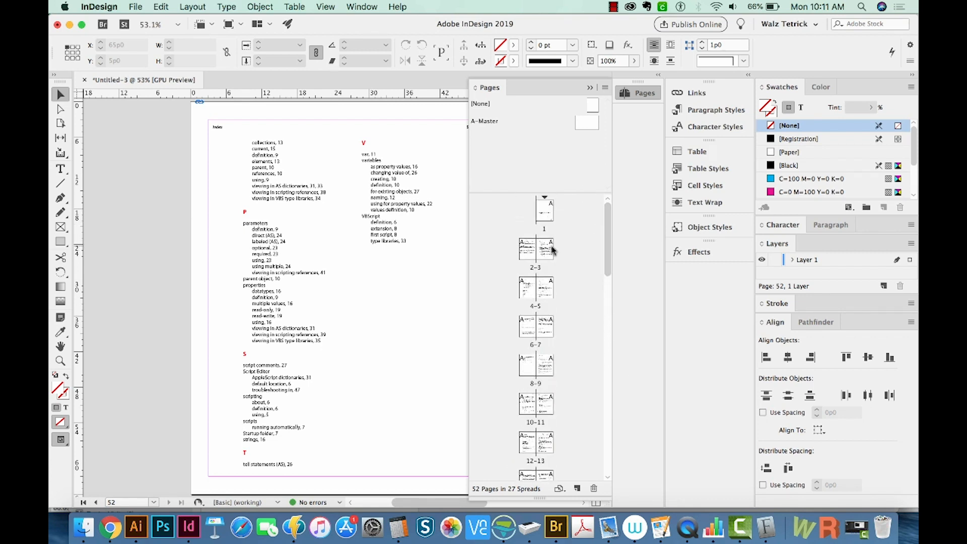
pyautogui.moveTo(534, 294)
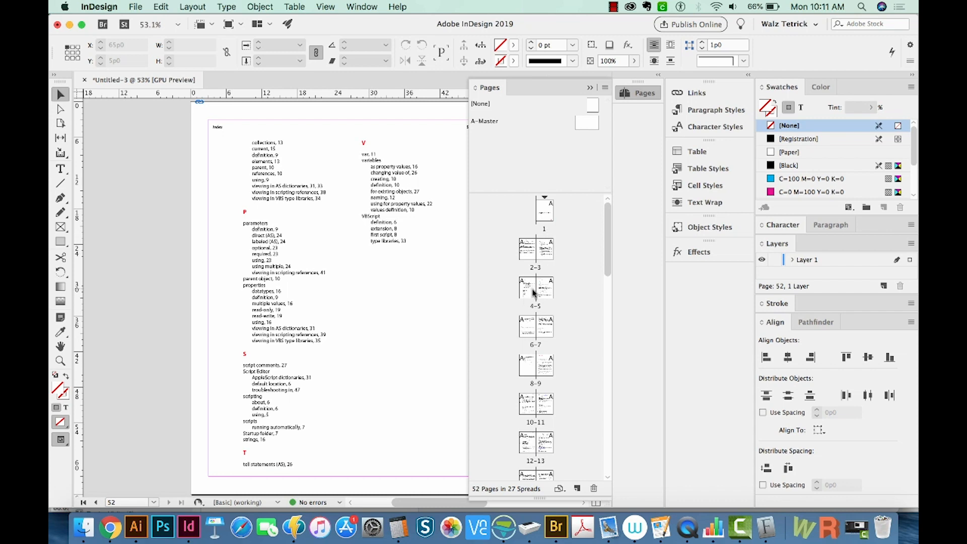
pyautogui.moveTo(646, 225)
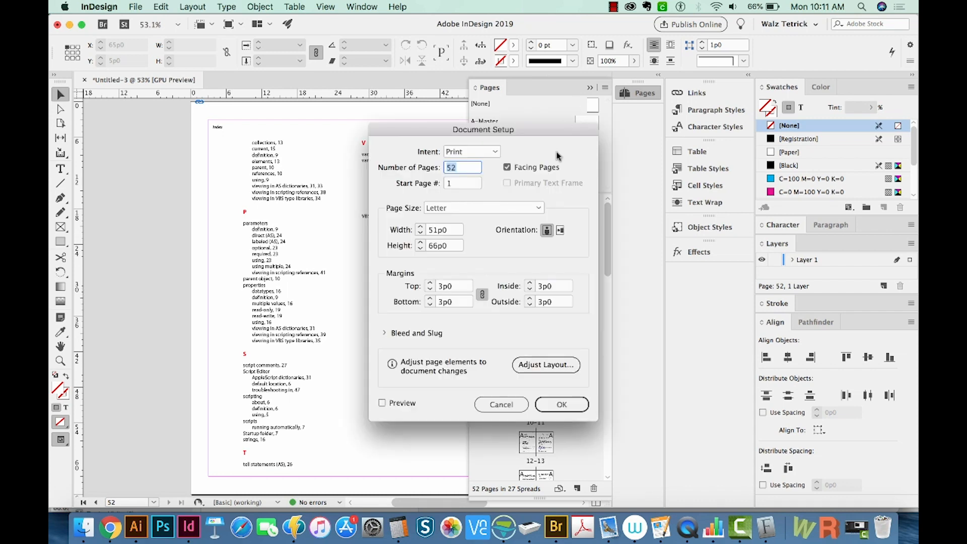
# In Document Setup, uncheck Facing Pages so the document uses single pages
pyautogui.click(135, 7)
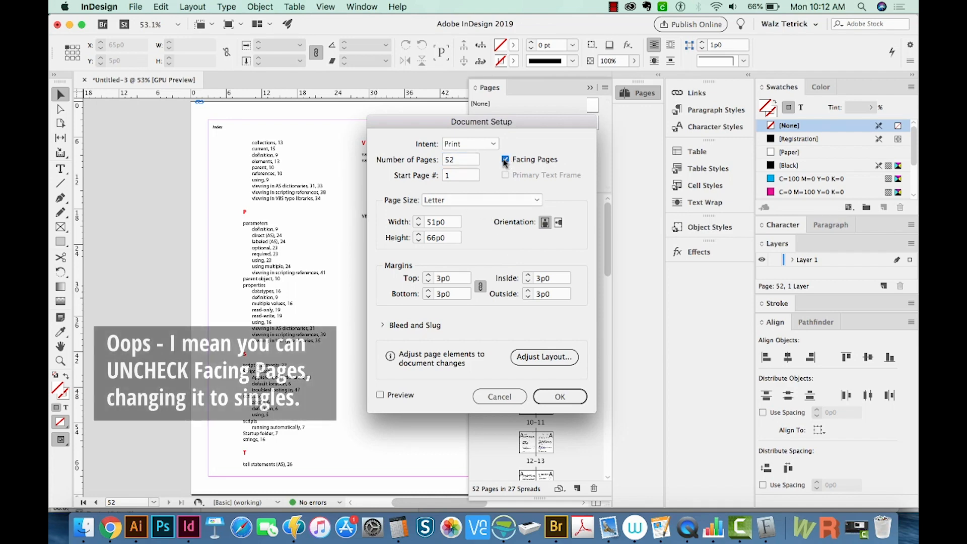
pyautogui.click(505, 159)
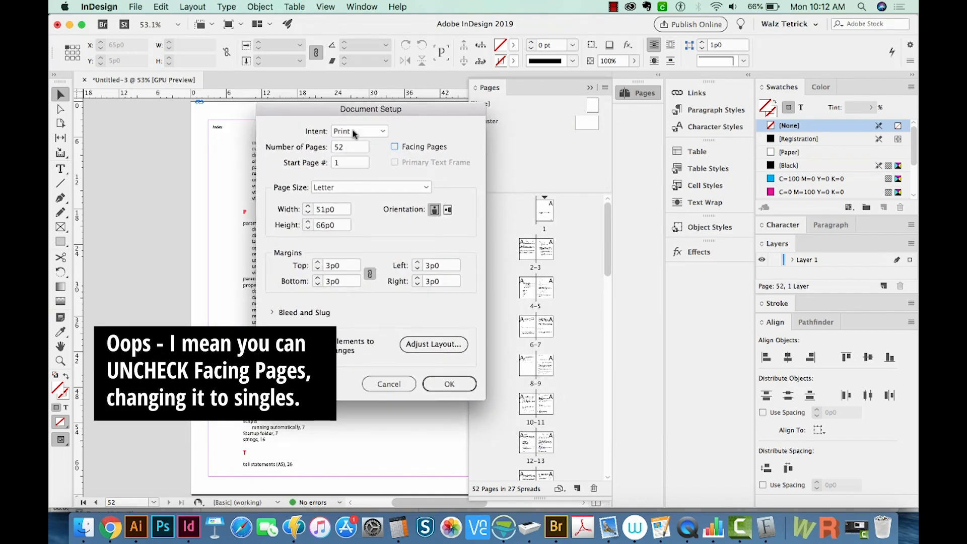
pyautogui.click(394, 147)
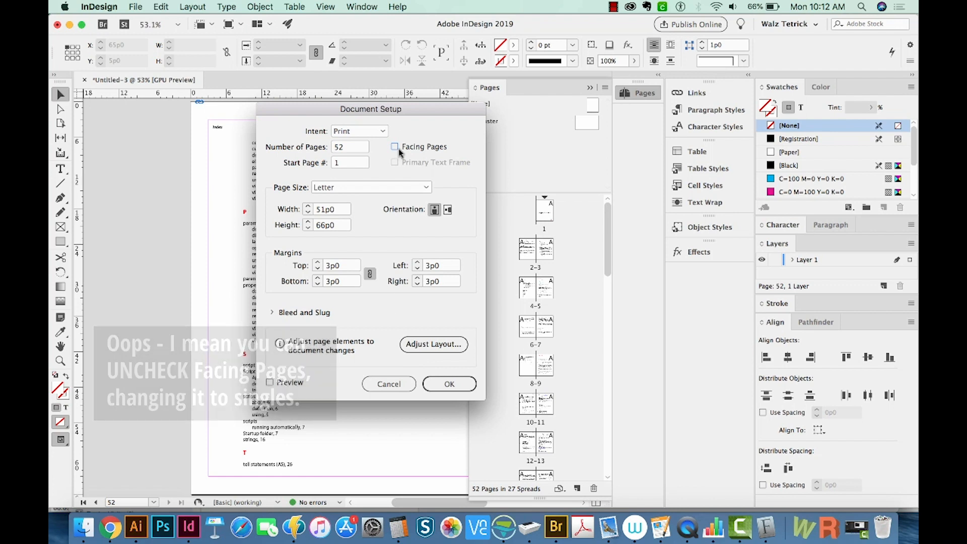